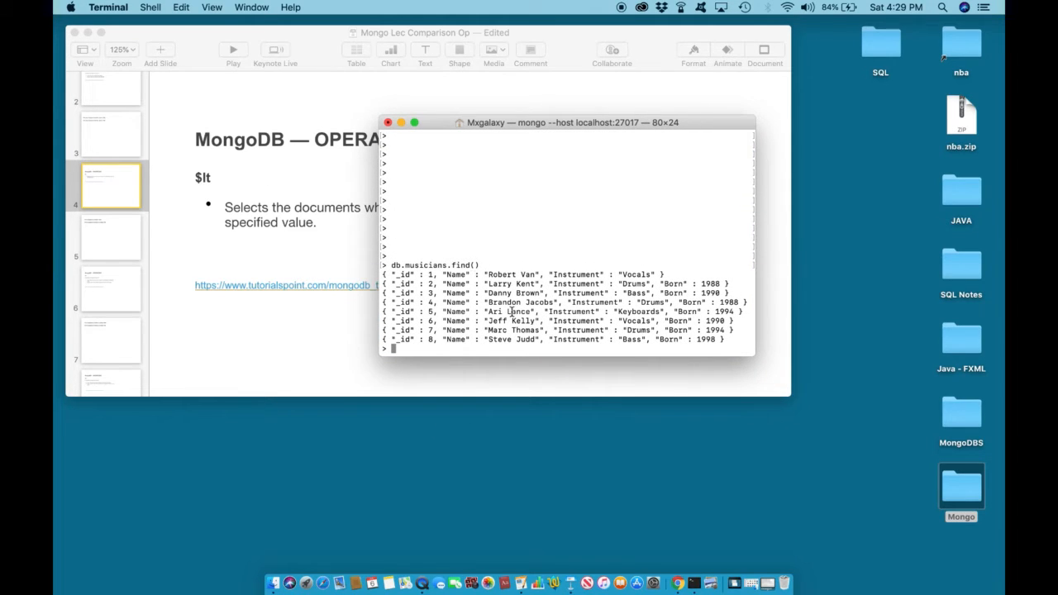
pyautogui.moveTo(434, 273)
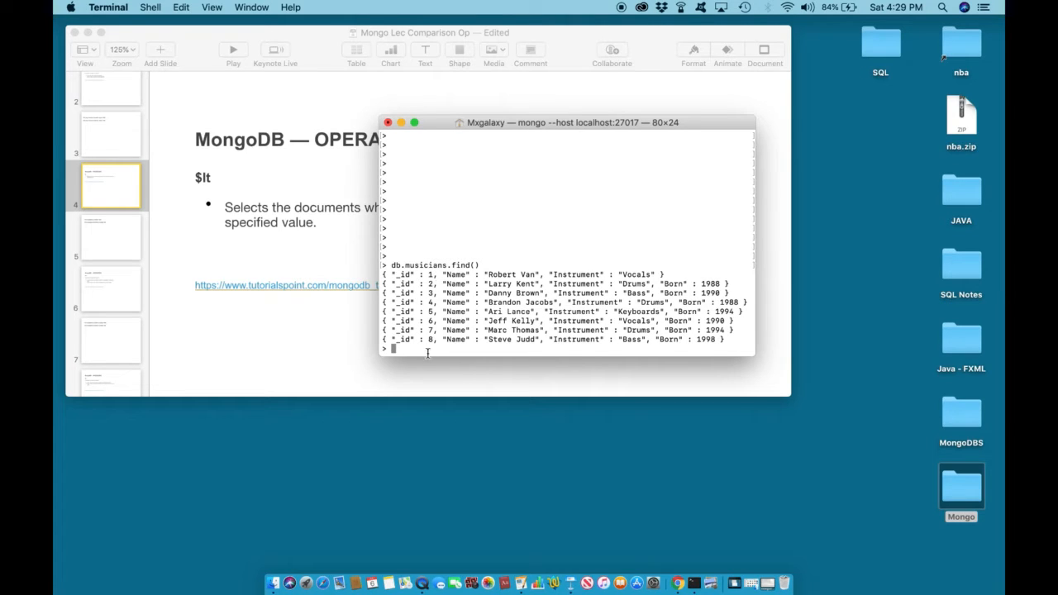
pyautogui.moveTo(713, 283)
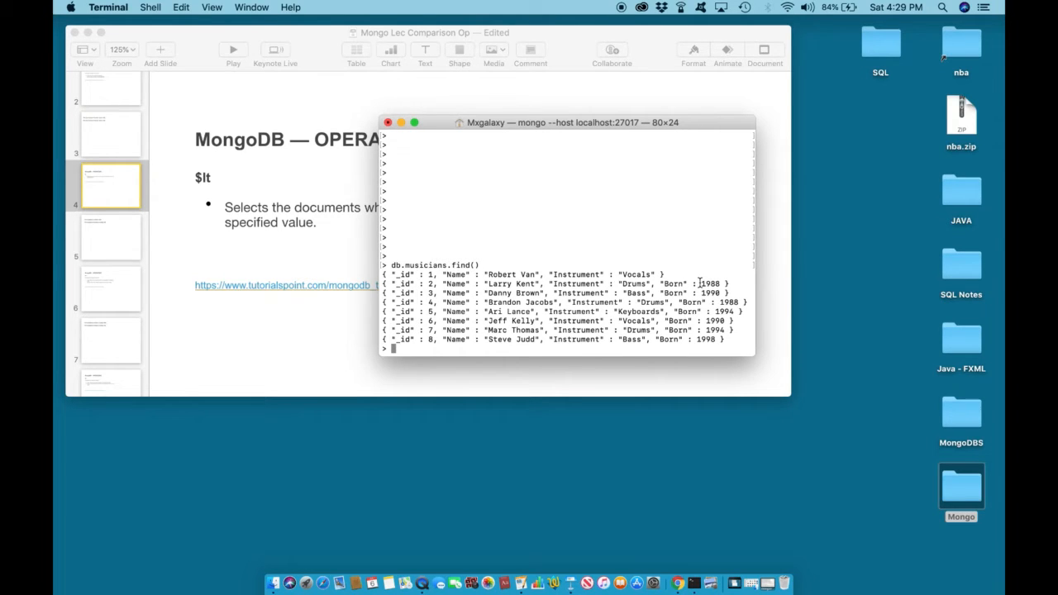
pyautogui.moveTo(713, 283)
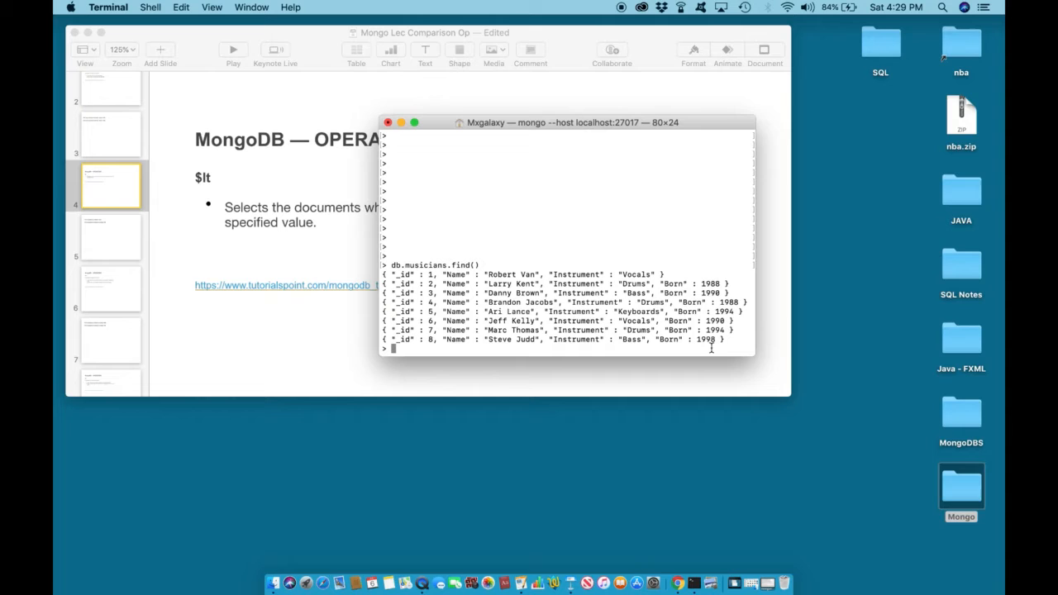
pyautogui.moveTo(370, 301)
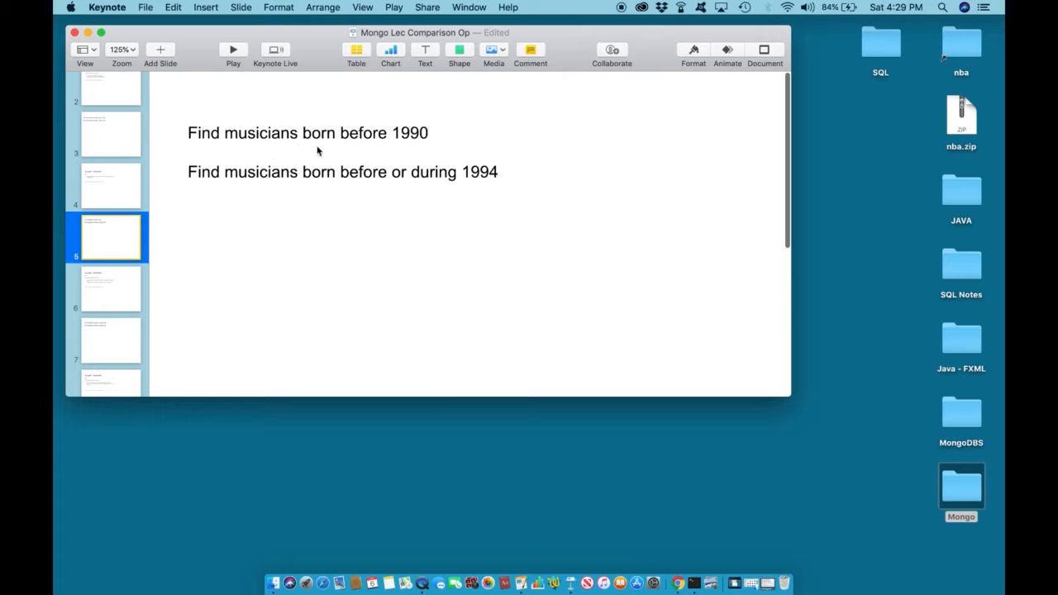
pyautogui.moveTo(400, 147)
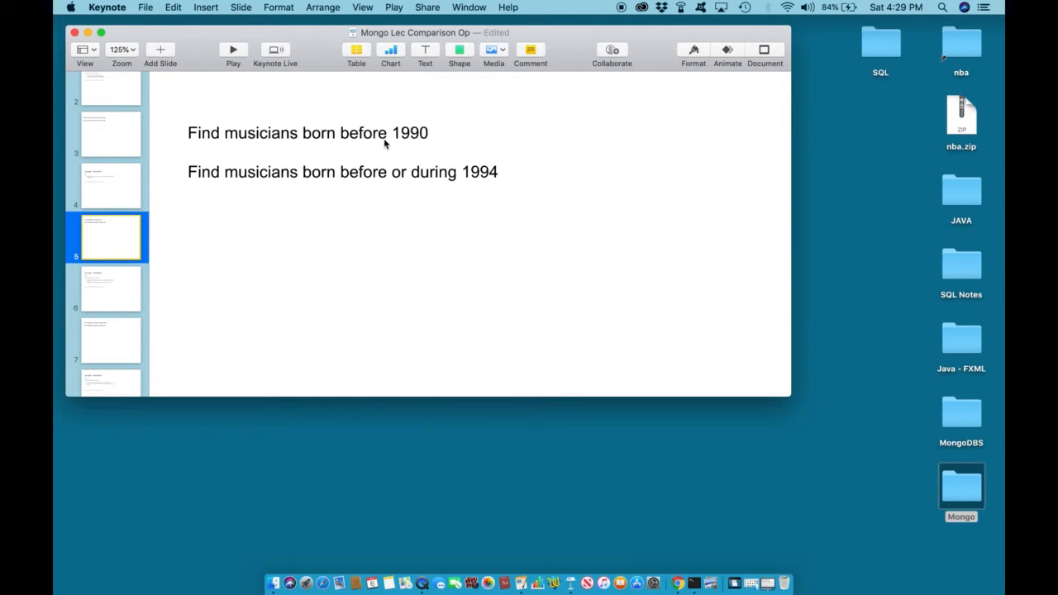
pyautogui.moveTo(367, 148)
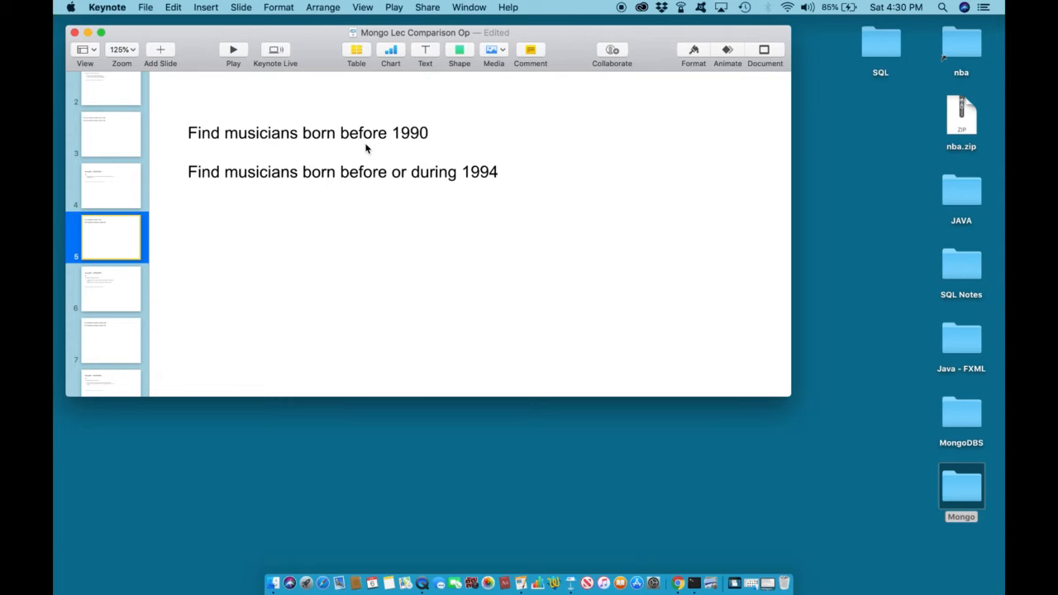
pyautogui.moveTo(405, 147)
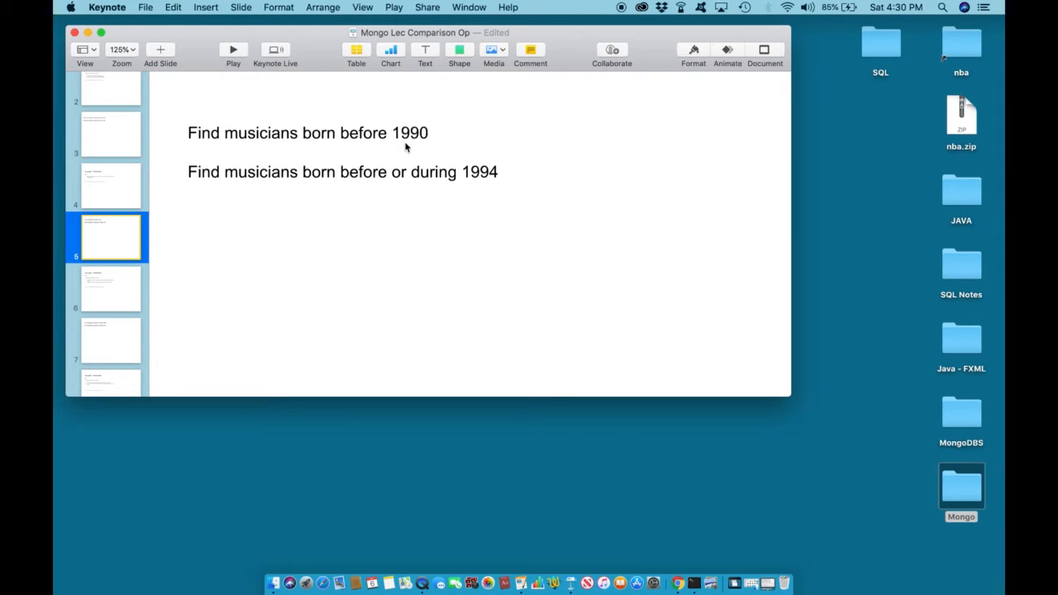
pyautogui.moveTo(658, 58)
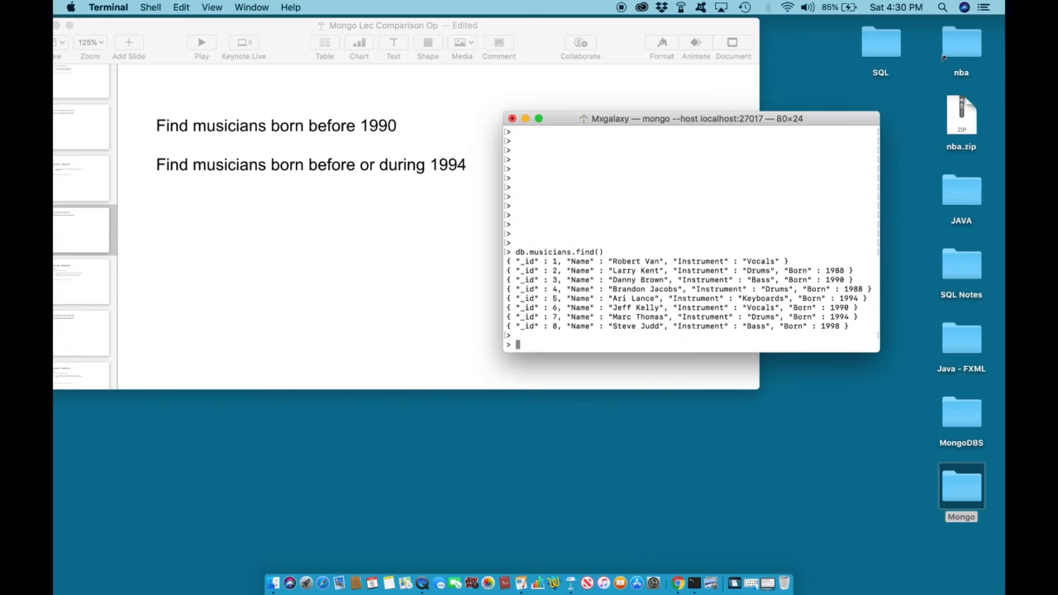
# Type db.musicians.find({Born:{$lt:1990}}) at the mongo prompt without running it.
pyautogui.write('db.')
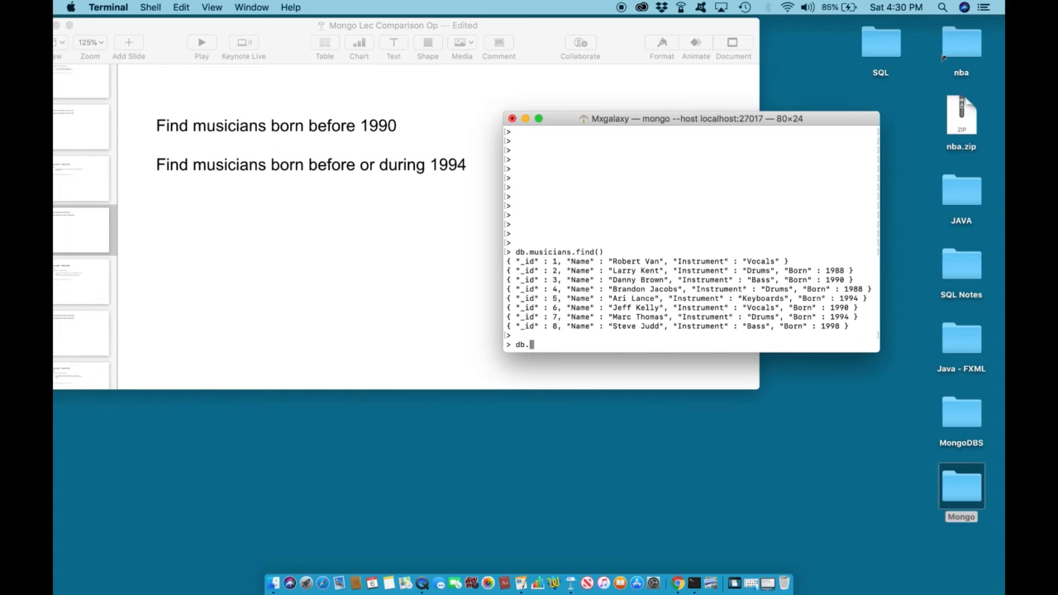
pyautogui.write('musicians.')
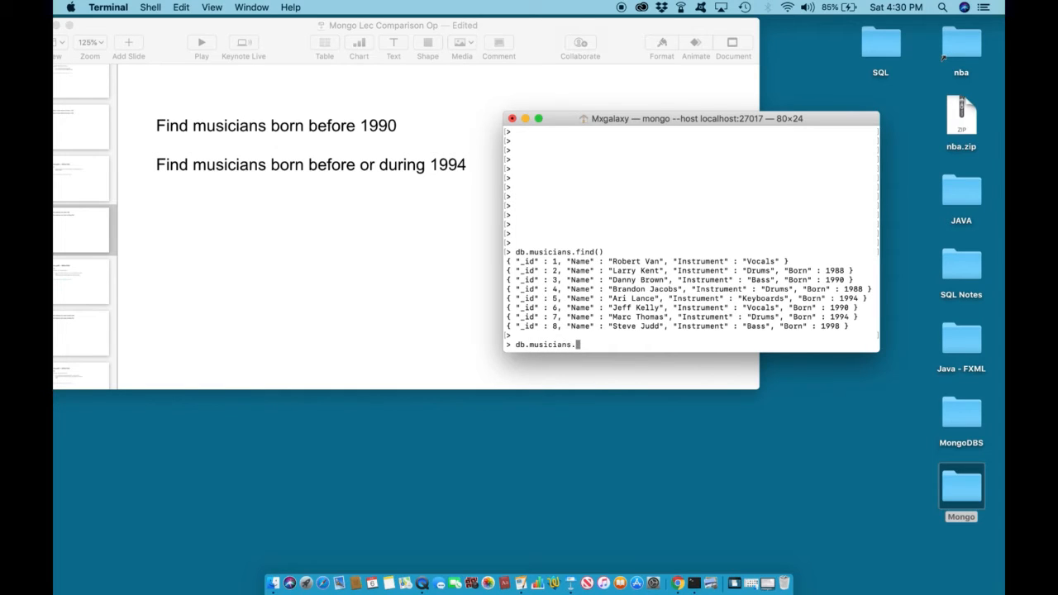
pyautogui.write('fin')
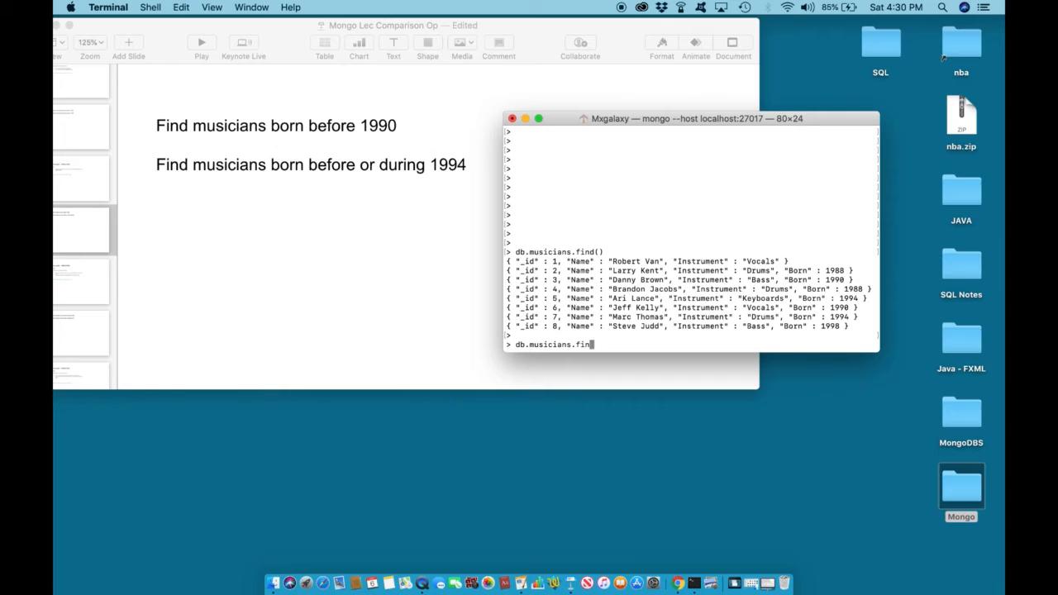
pyautogui.write('d({')
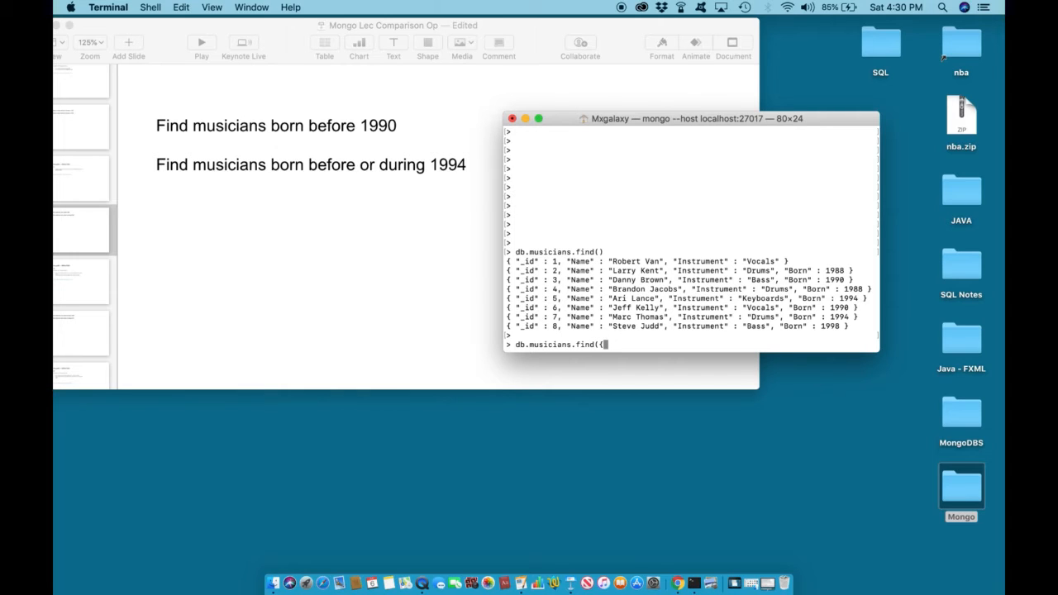
pyautogui.write('Born:')
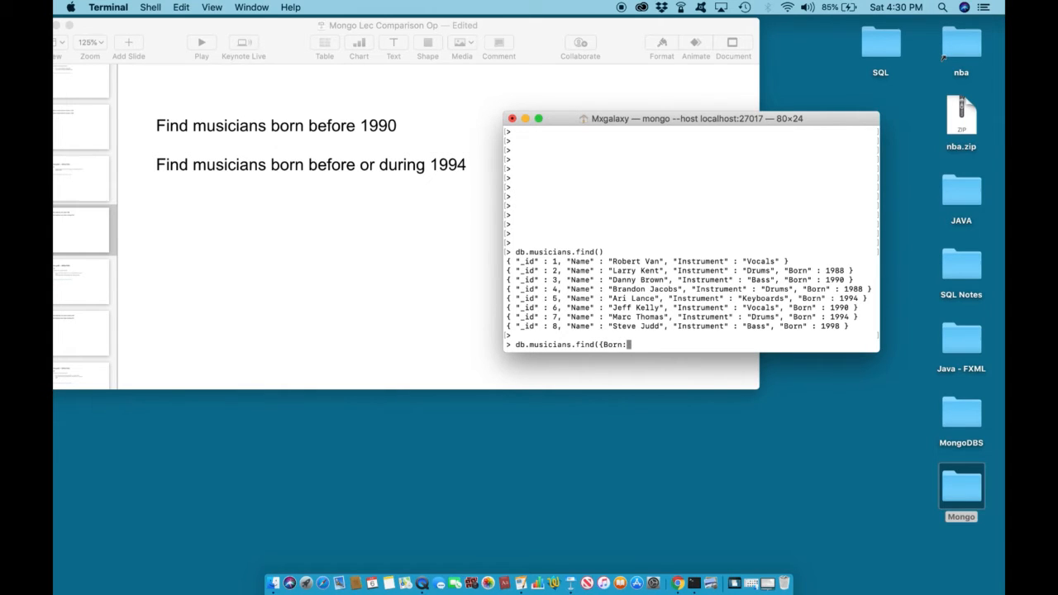
pyautogui.write('{')
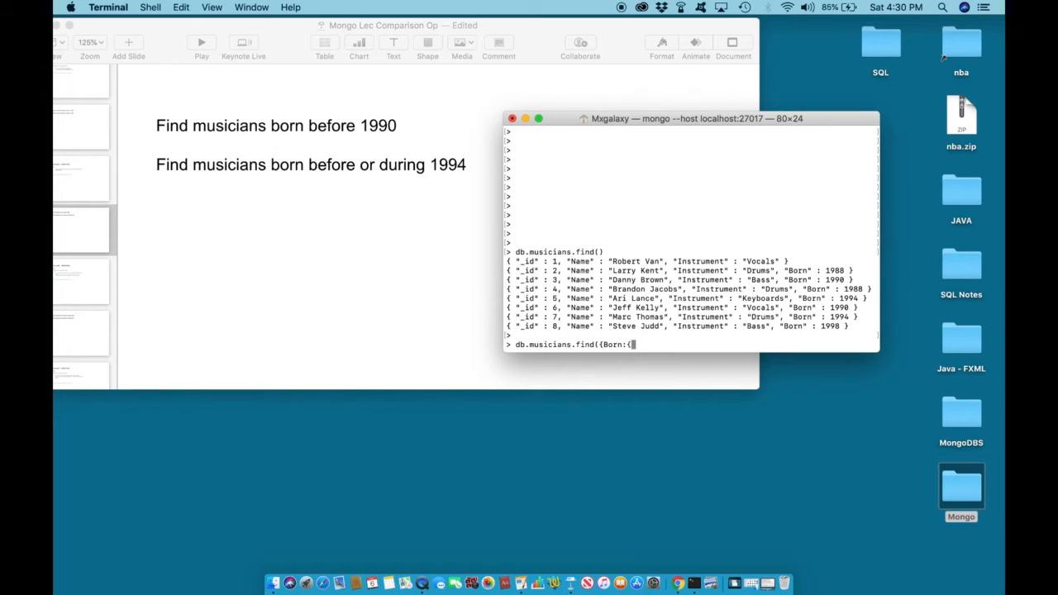
pyautogui.write('$')
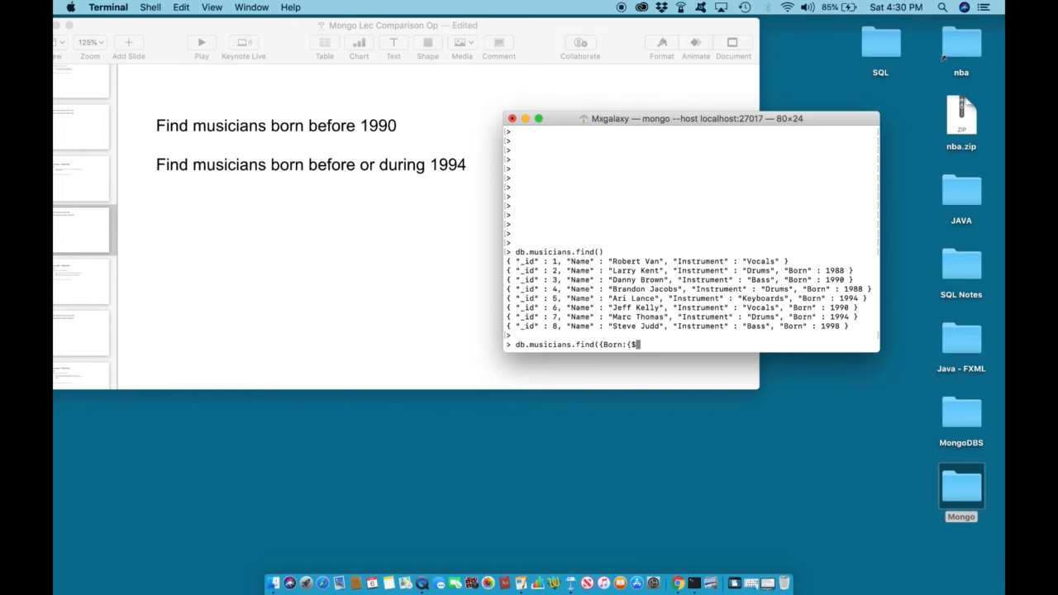
pyautogui.write('lt')
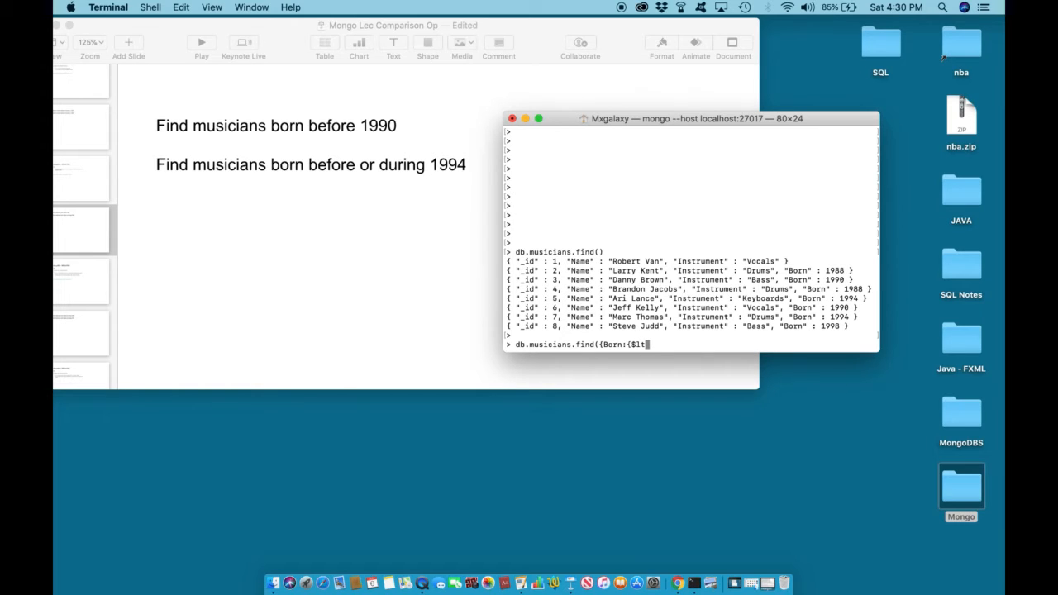
pyautogui.write(':')
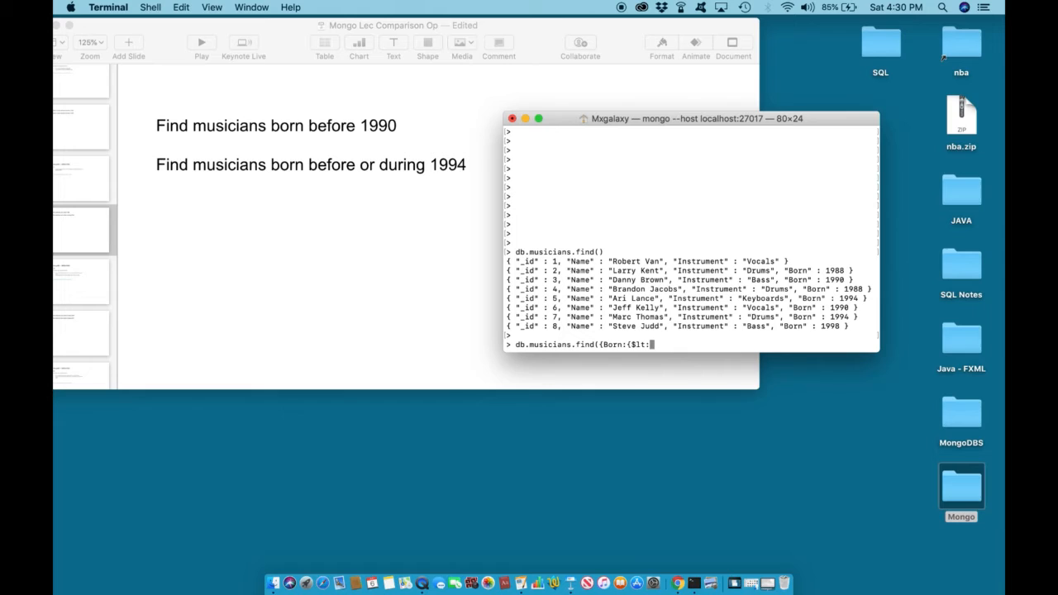
pyautogui.write('1990')
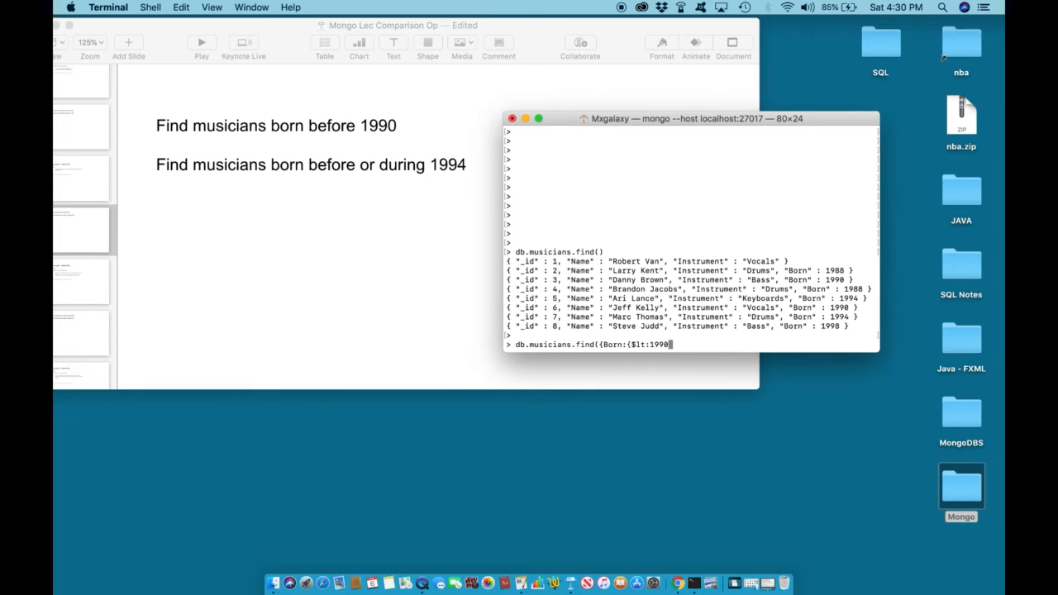
pyautogui.moveTo(676, 326)
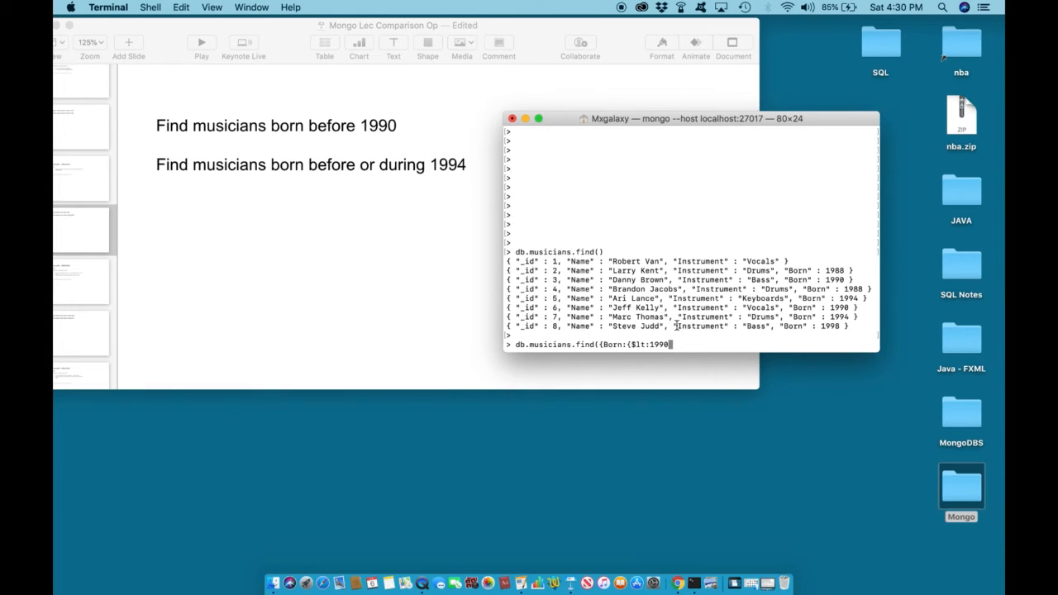
pyautogui.moveTo(661, 354)
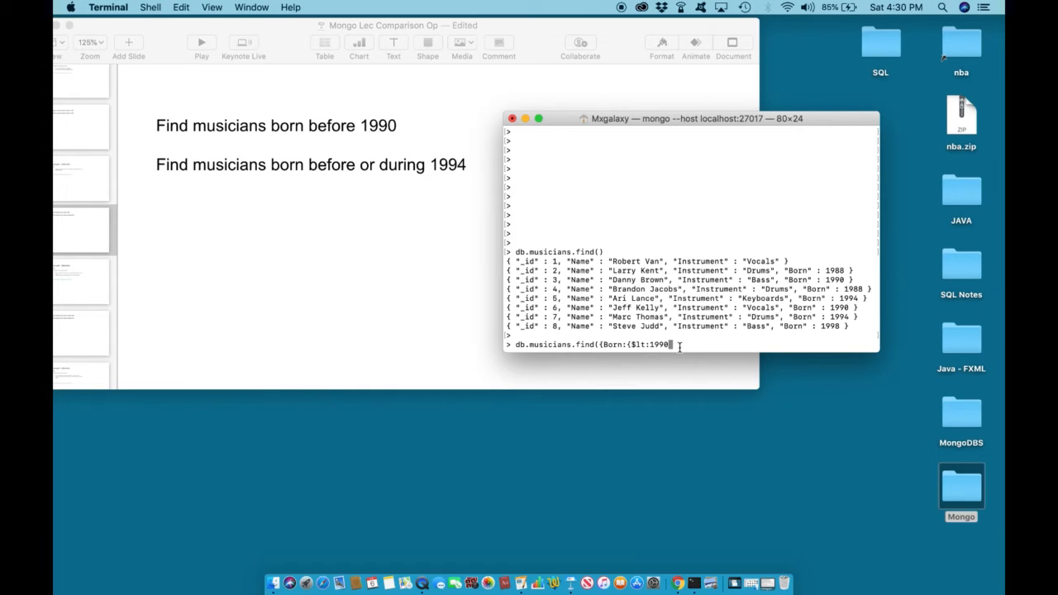
pyautogui.write('}})')
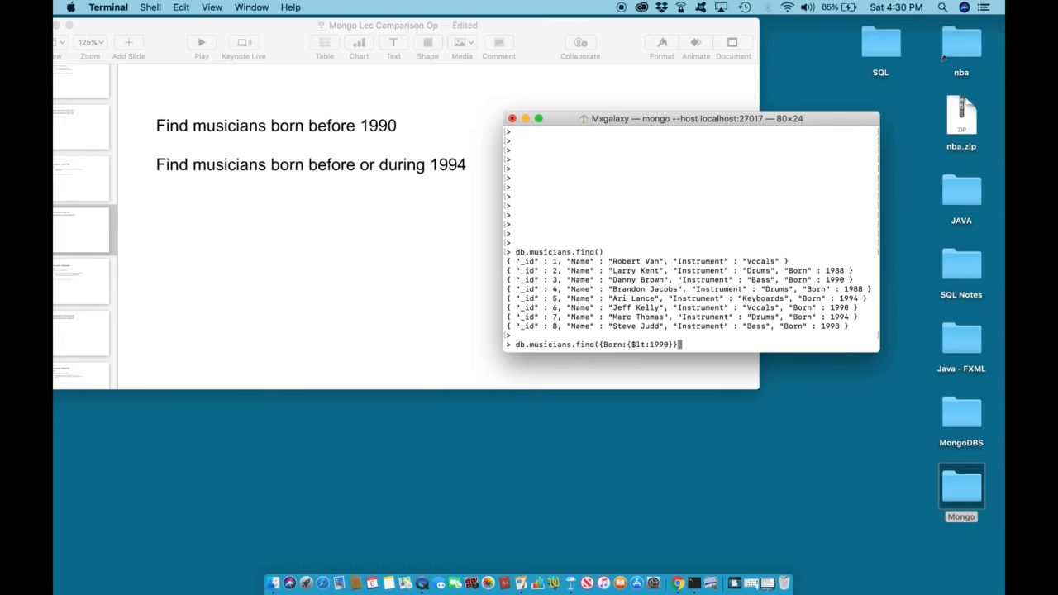
pyautogui.moveTo(602, 374)
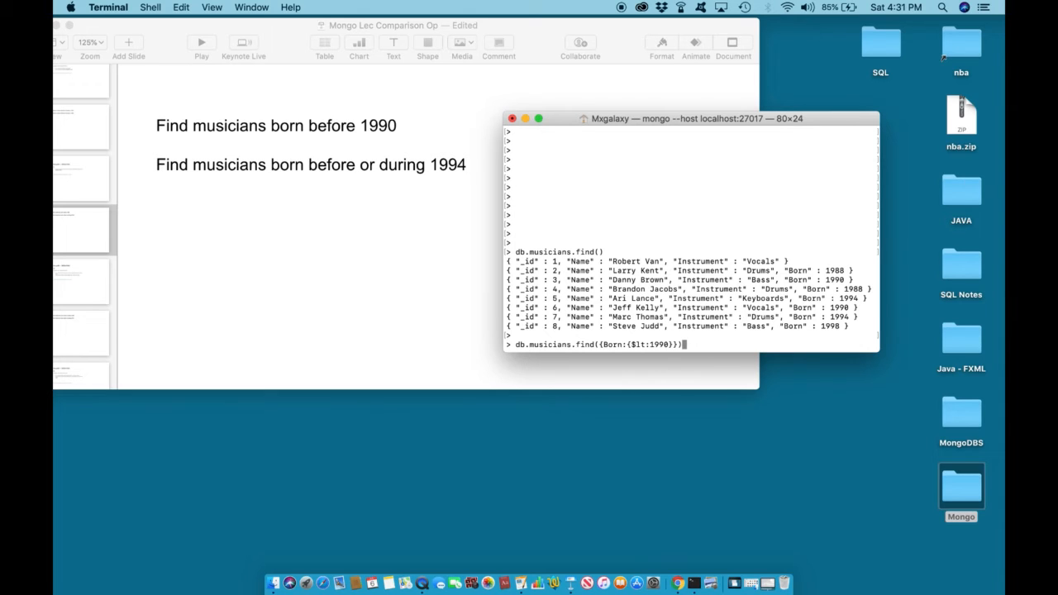
pyautogui.press('Return')
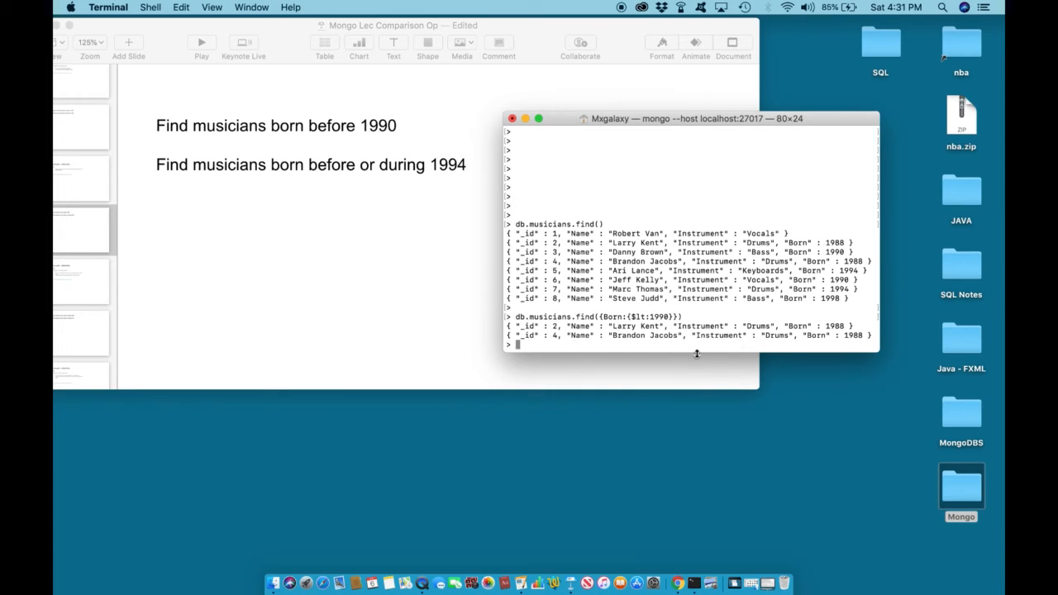
pyautogui.moveTo(858, 332)
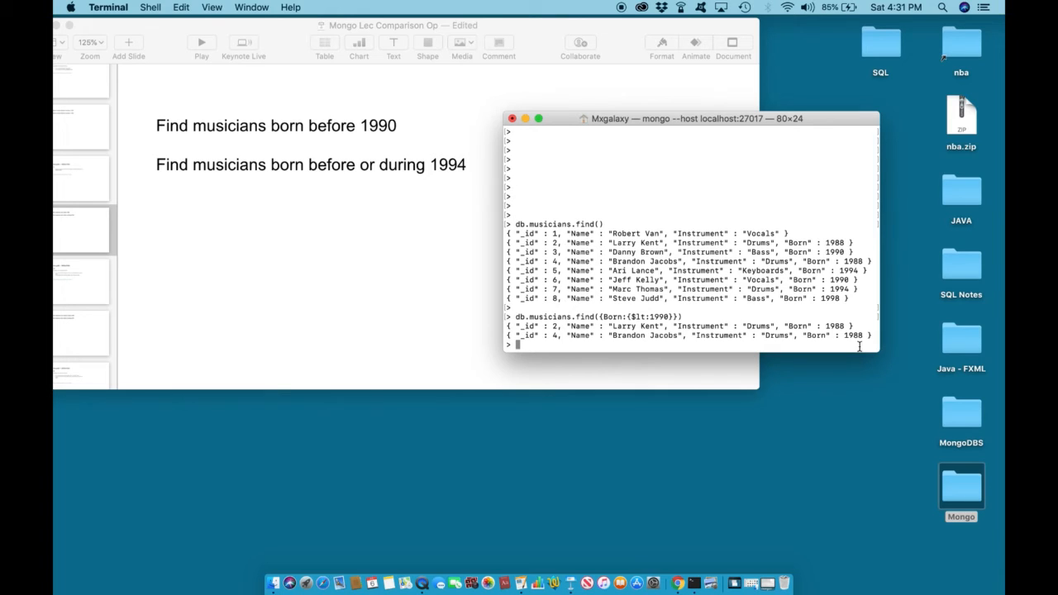
pyautogui.moveTo(829, 317)
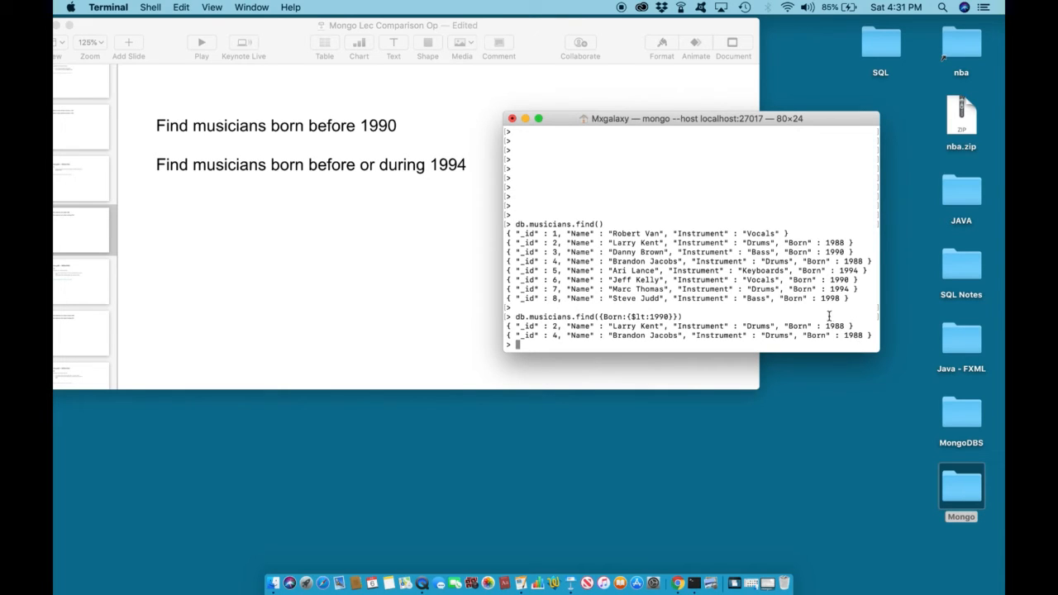
pyautogui.moveTo(854, 345)
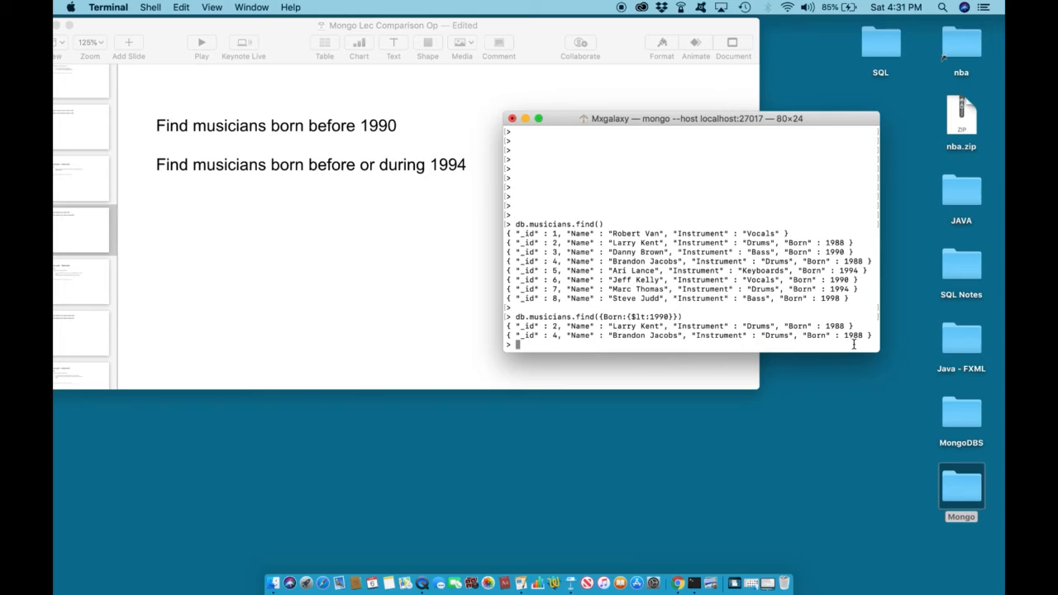
pyautogui.moveTo(165, 166)
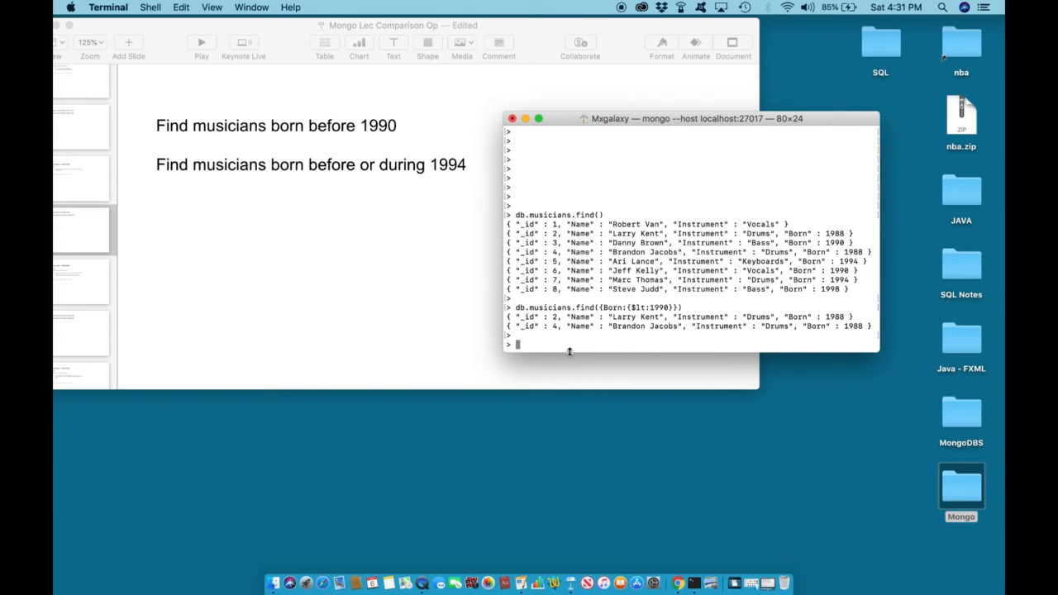
pyautogui.moveTo(445, 182)
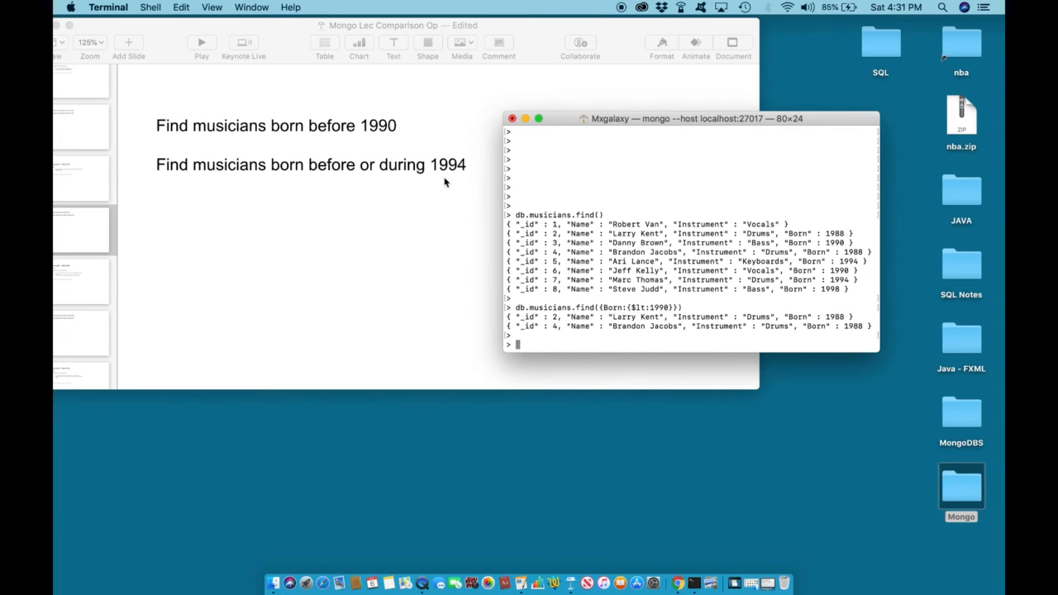
pyautogui.moveTo(465, 181)
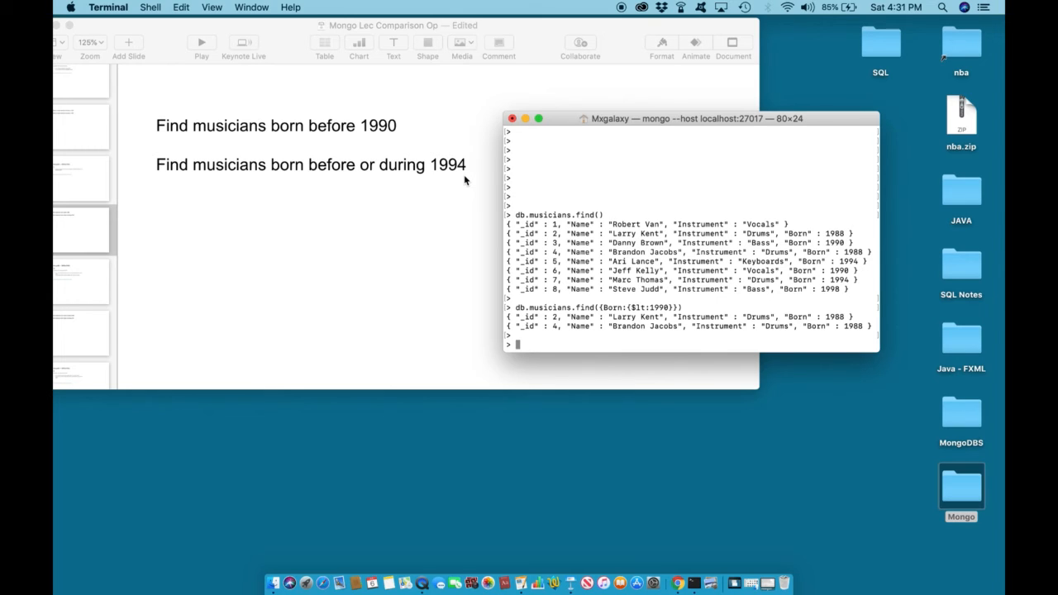
# Type db.musicians.find({Born:{$lt:1994}}) at the mongo prompt, leaving it unrun.
pyautogui.write('db')
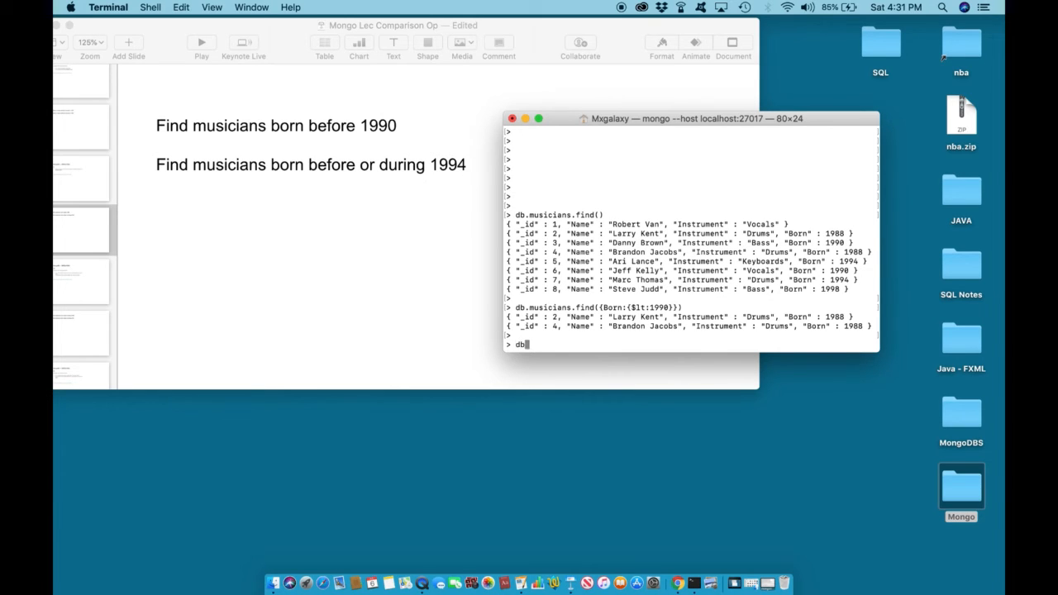
pyautogui.write('.')
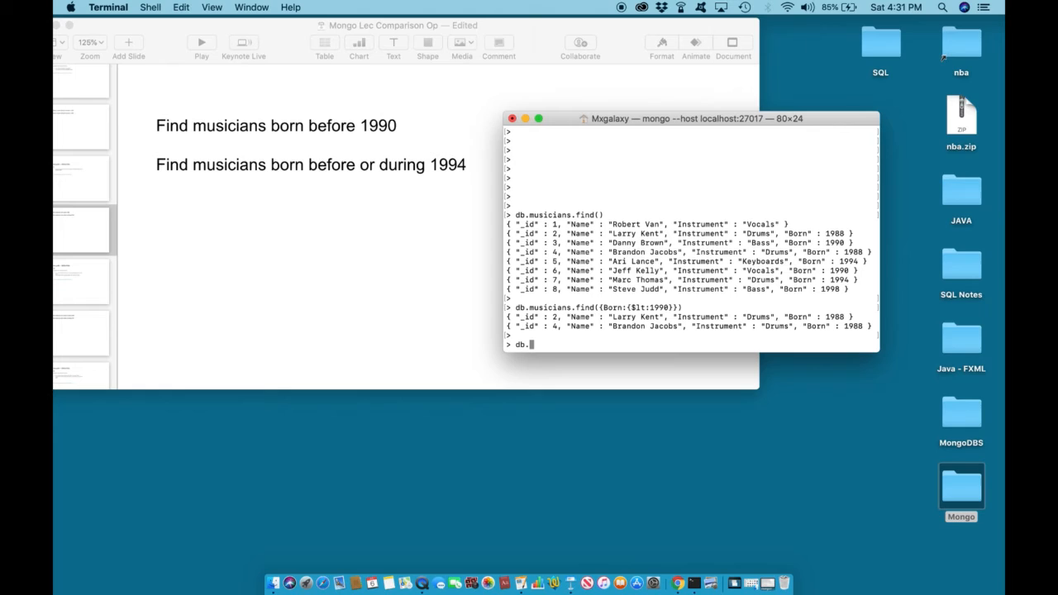
pyautogui.write('music')
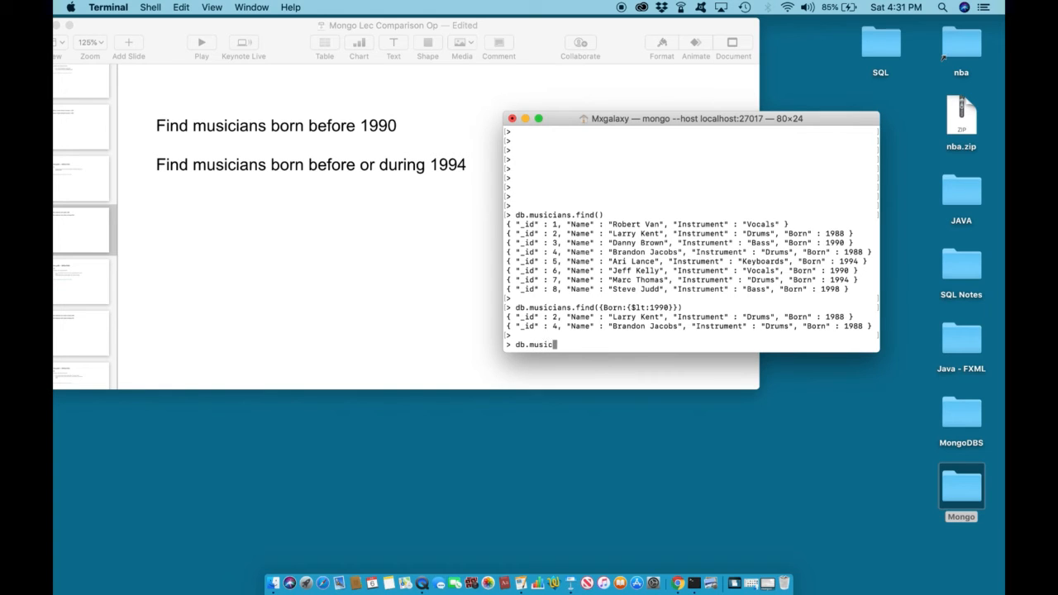
pyautogui.write('ians.')
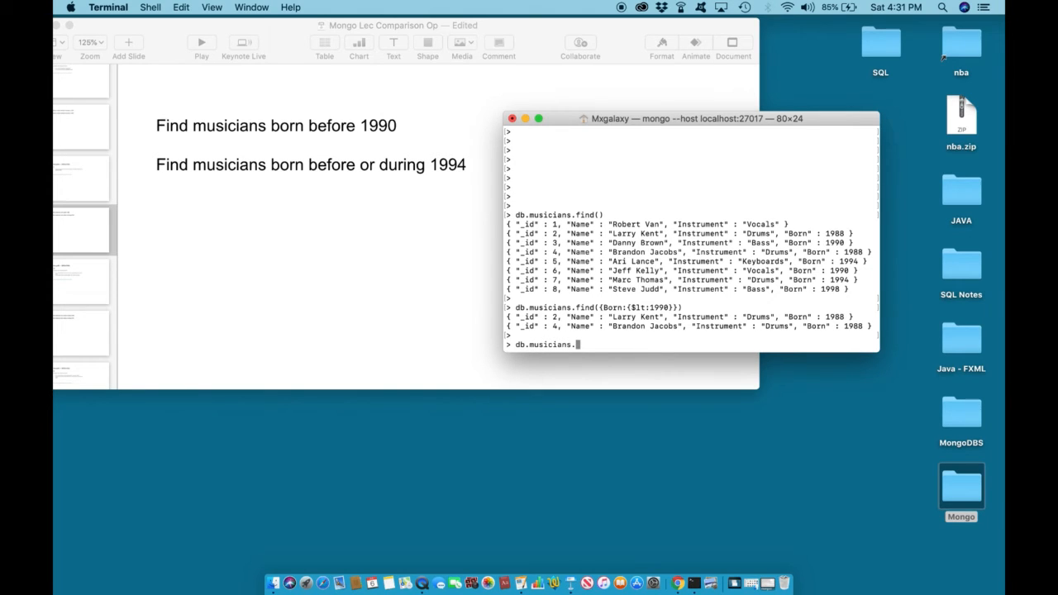
pyautogui.write('find(')
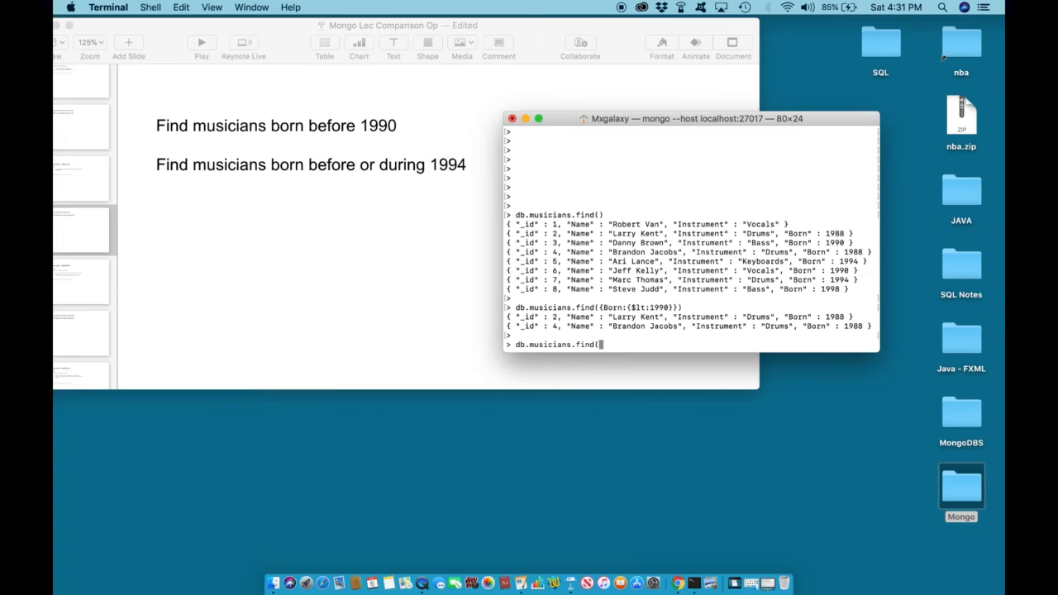
pyautogui.write('{')
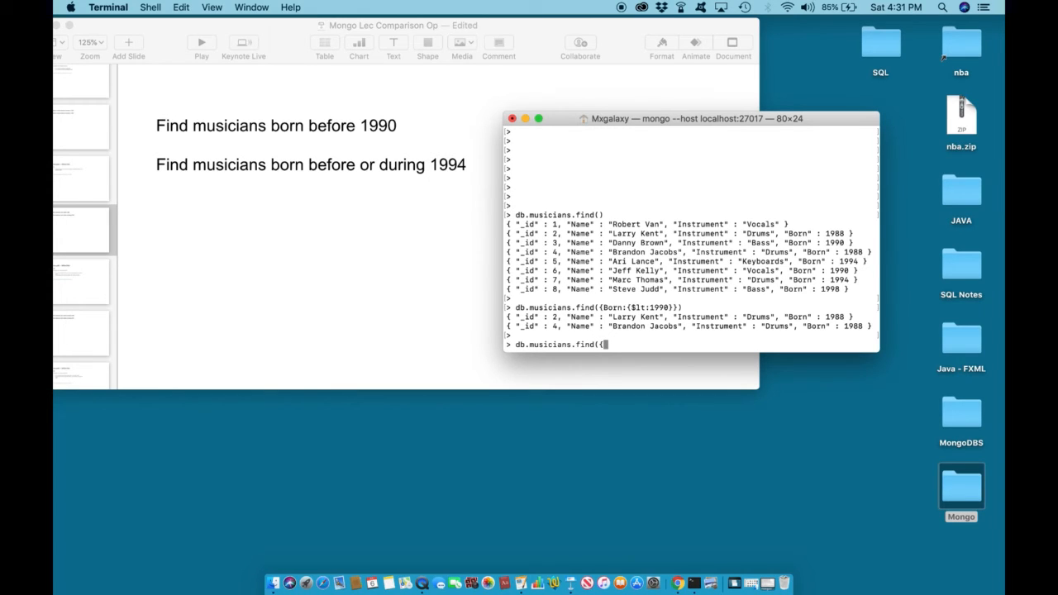
pyautogui.write('Born')
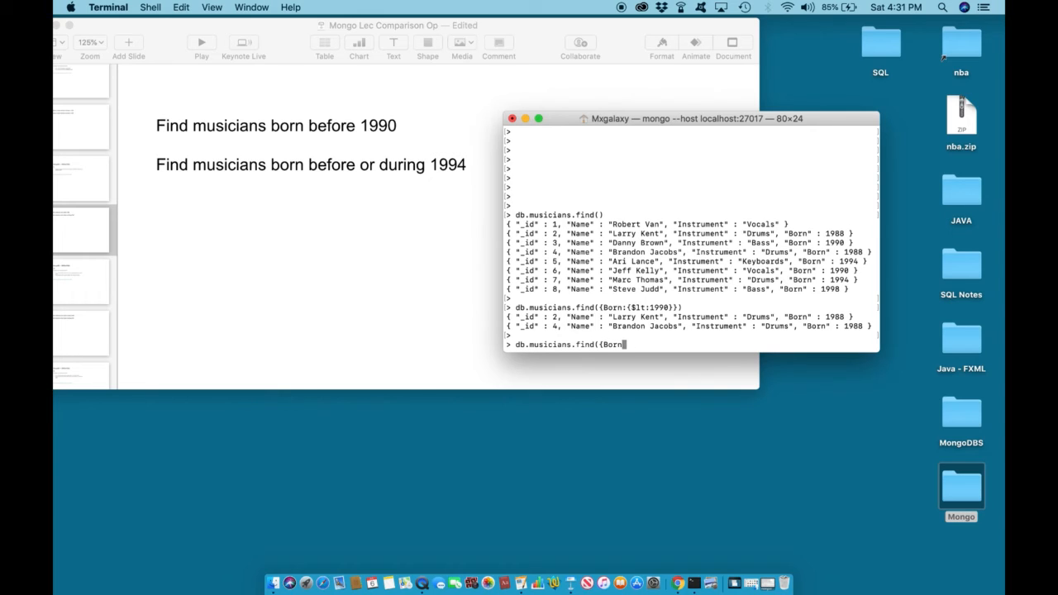
pyautogui.write(':{')
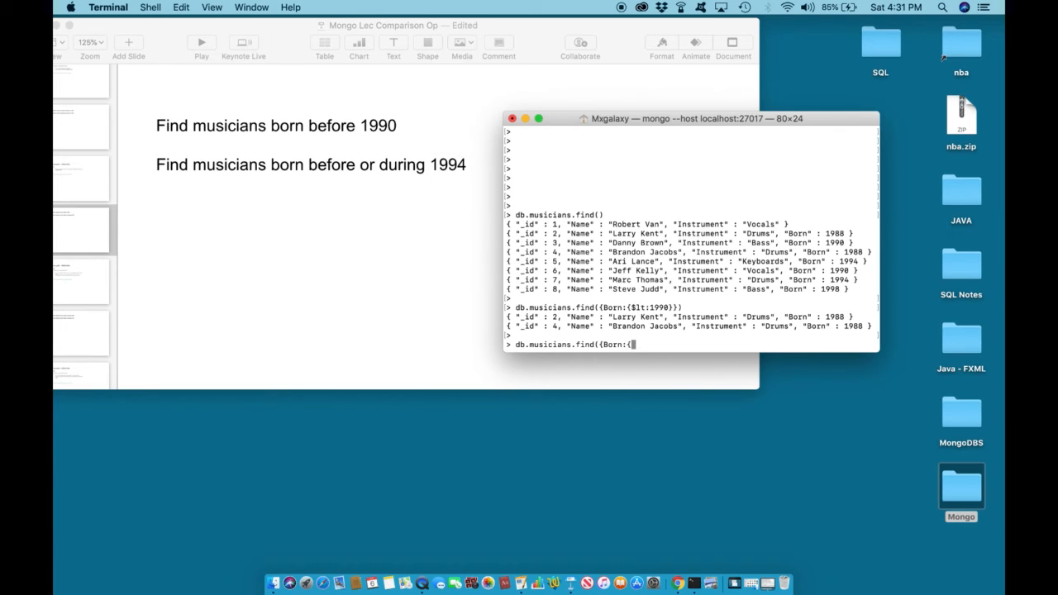
pyautogui.write('$lt:')
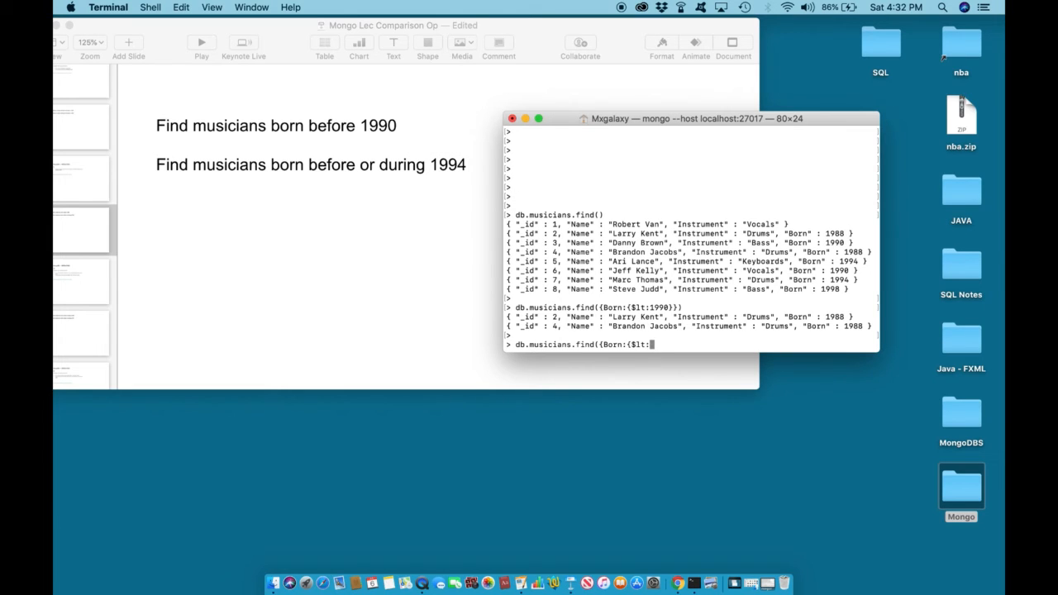
pyautogui.write('199')
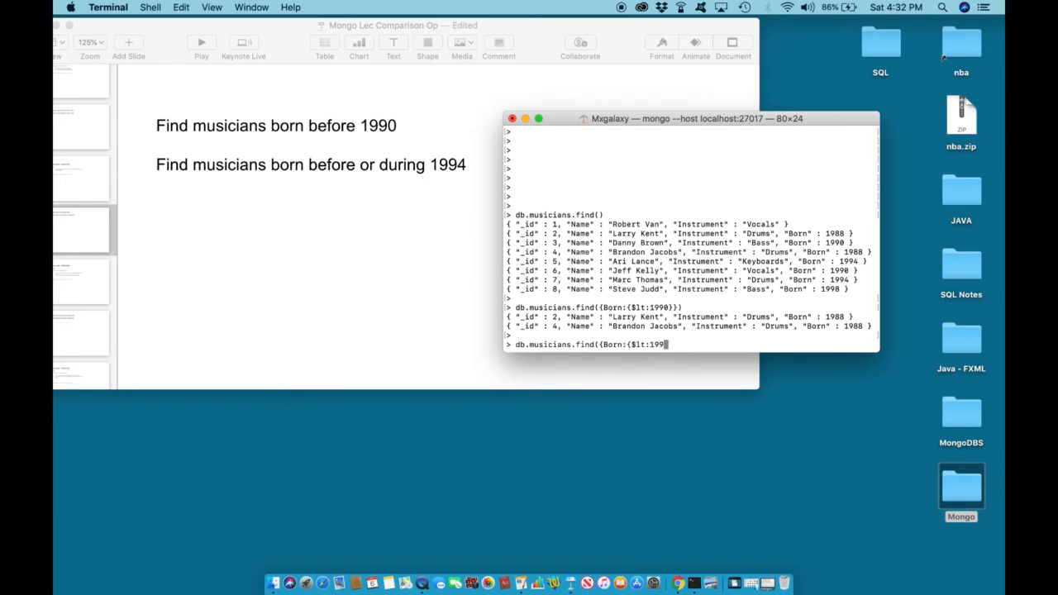
pyautogui.write('4')
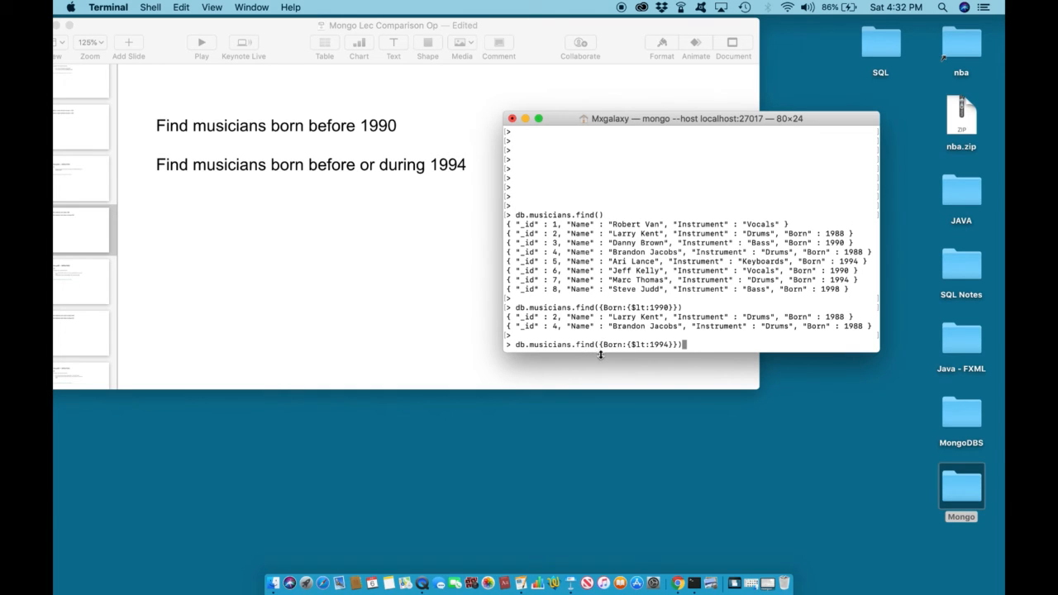
pyautogui.moveTo(602, 354)
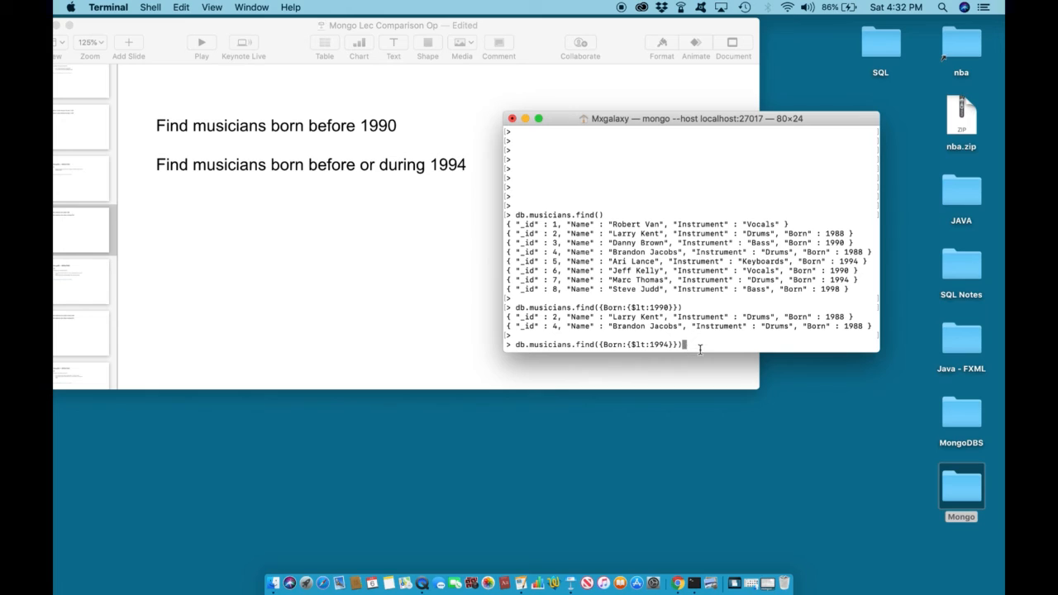
# Run the $lt:1994 query, listing four musicians with ids 2, 3, 4 and 6.
pyautogui.press('Return')
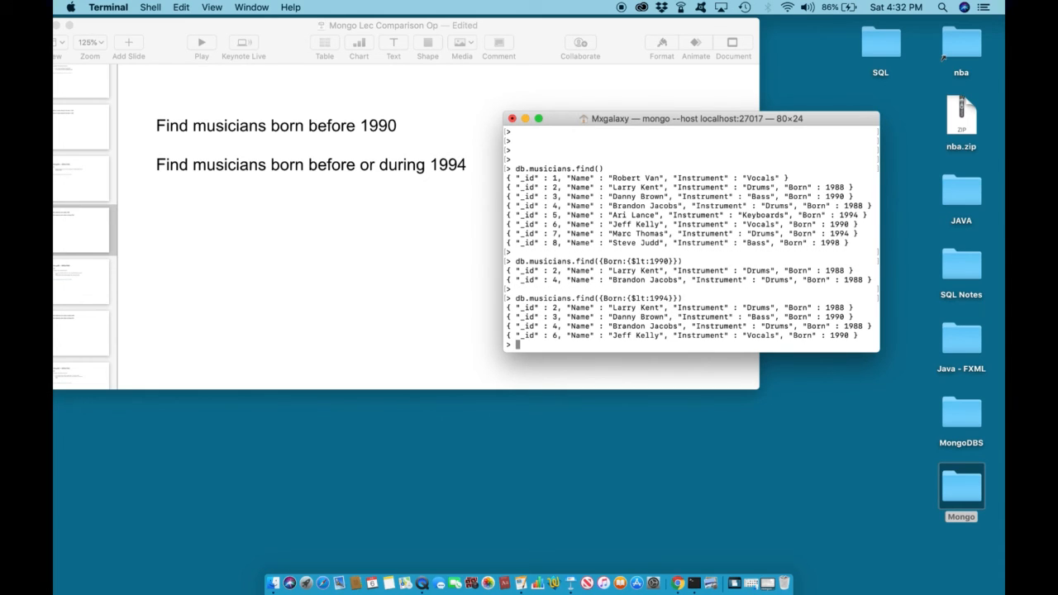
pyautogui.moveTo(865, 337)
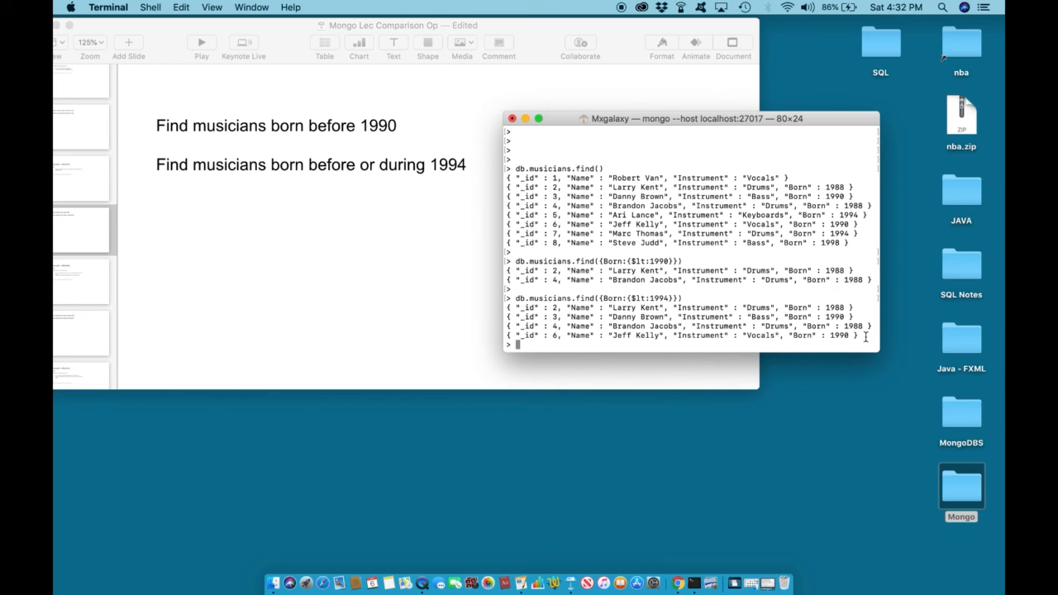
pyautogui.moveTo(841, 346)
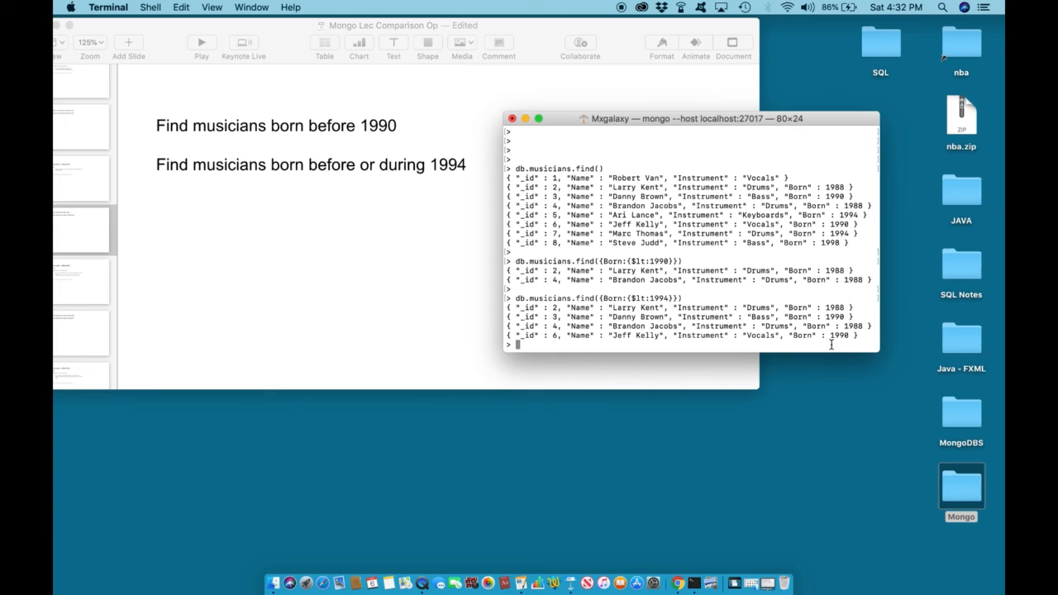
pyautogui.moveTo(865, 337)
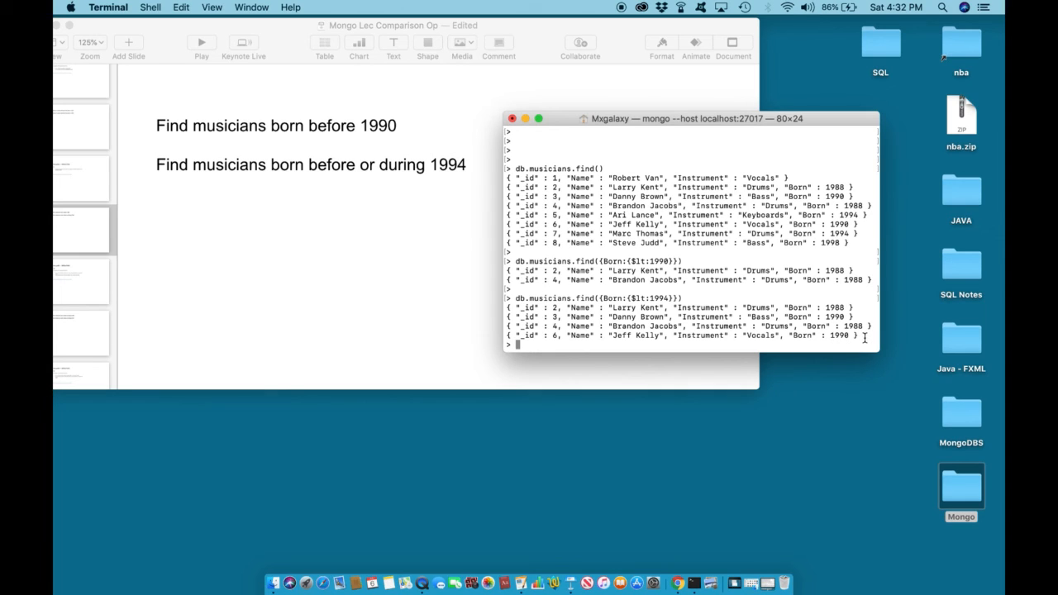
pyautogui.moveTo(860, 341)
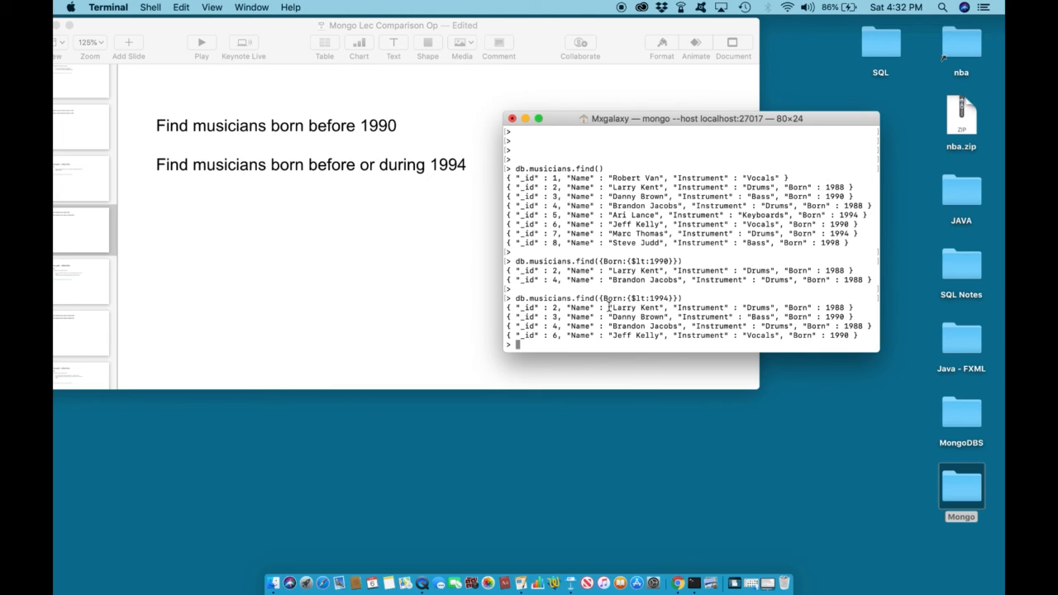
pyautogui.moveTo(718, 300)
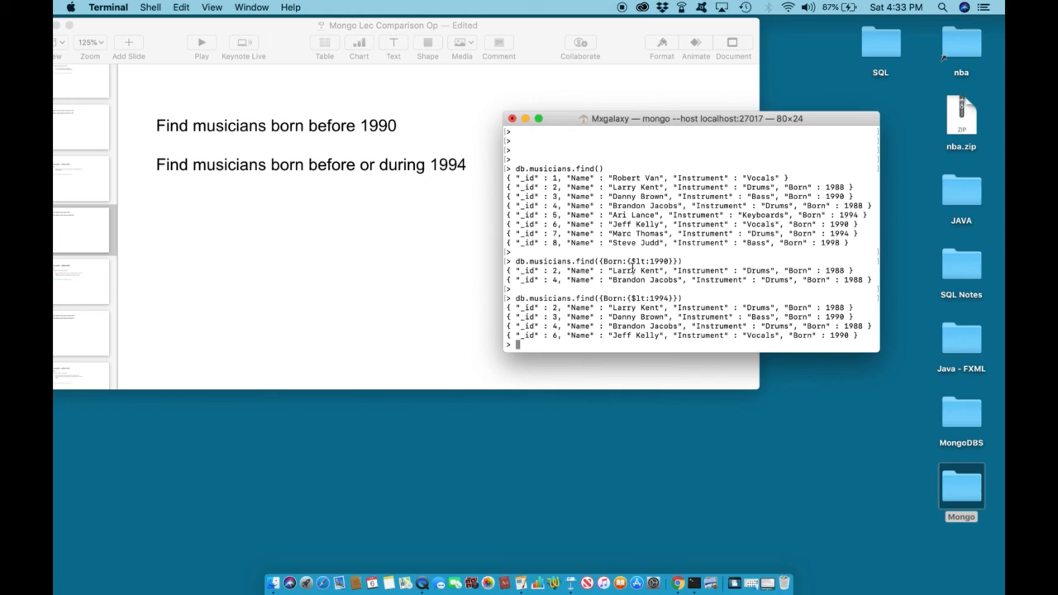
pyautogui.moveTo(688, 260)
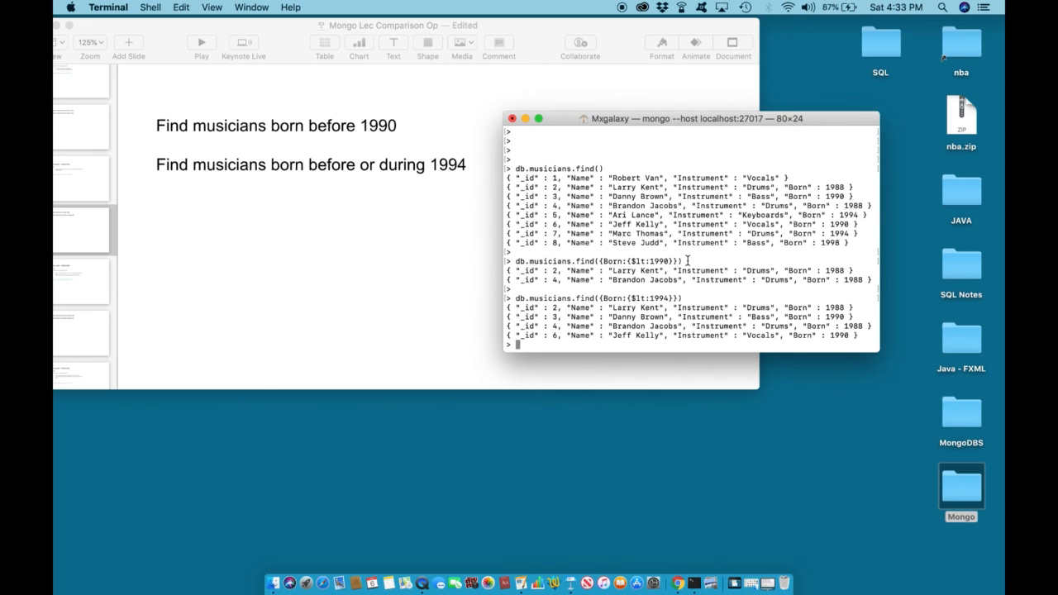
pyautogui.moveTo(560, 261)
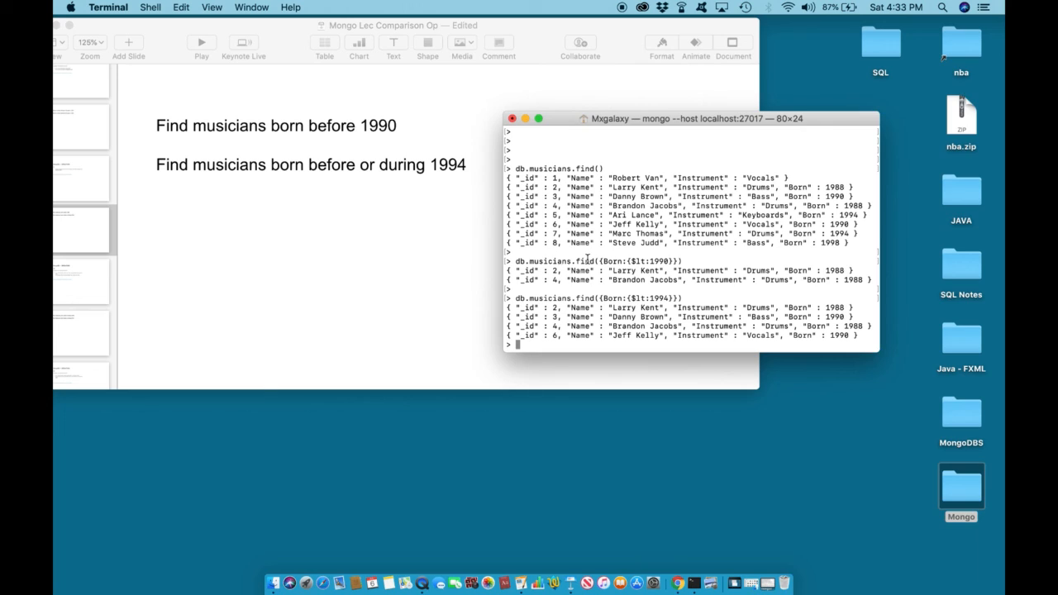
pyautogui.moveTo(613, 259)
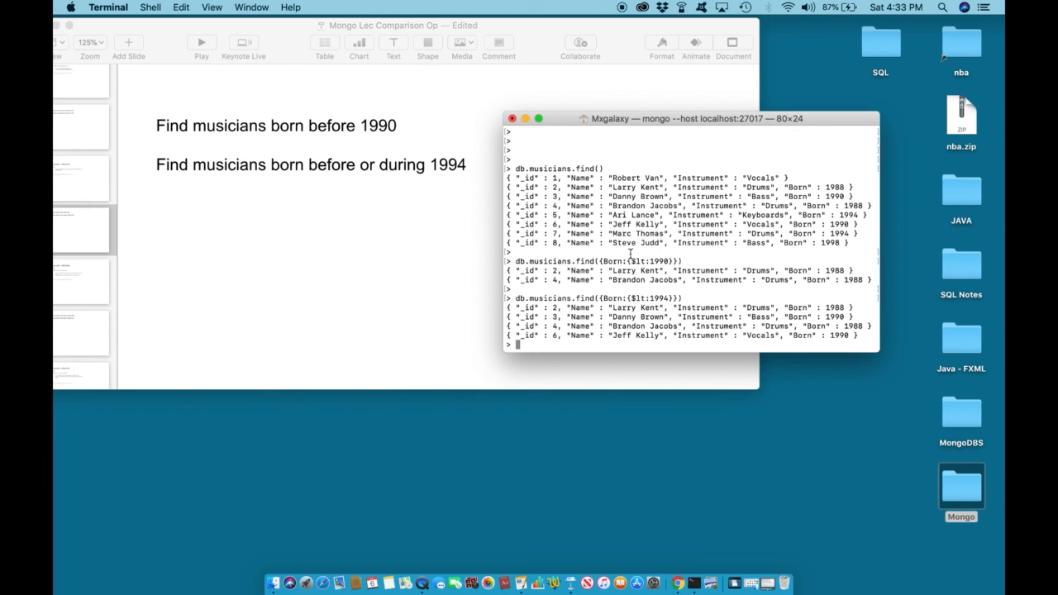
pyautogui.moveTo(606, 257)
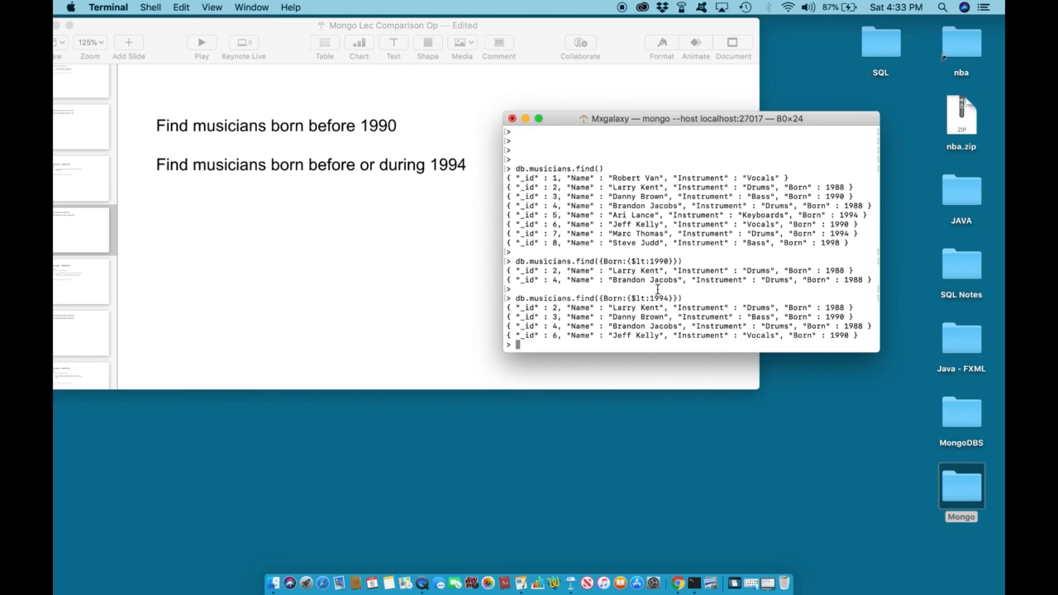
pyautogui.moveTo(681, 290)
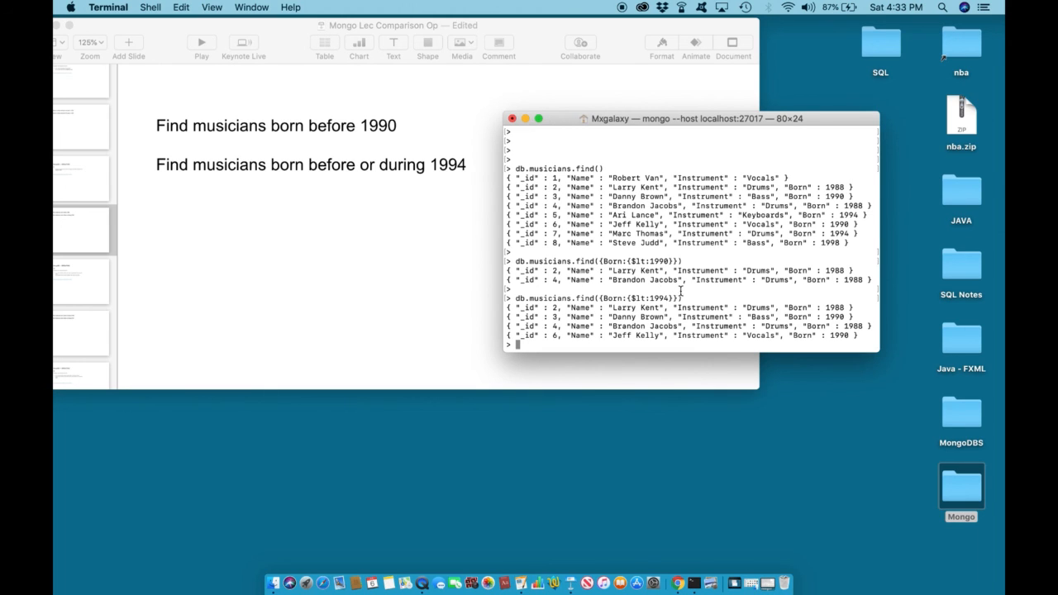